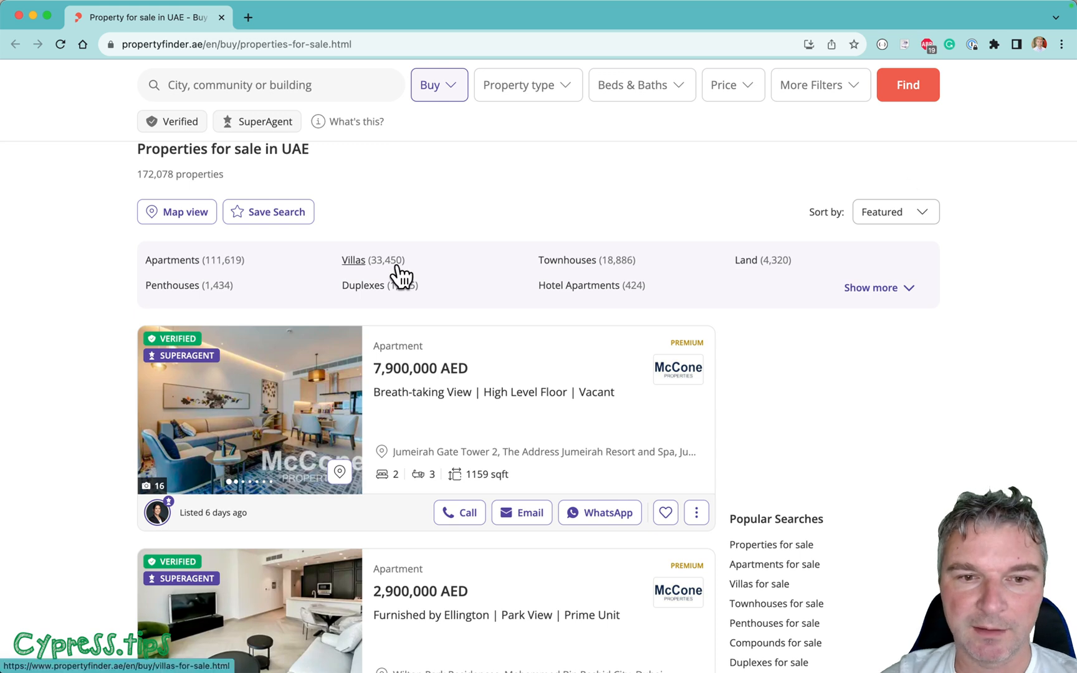
mouse_move(437, 296)
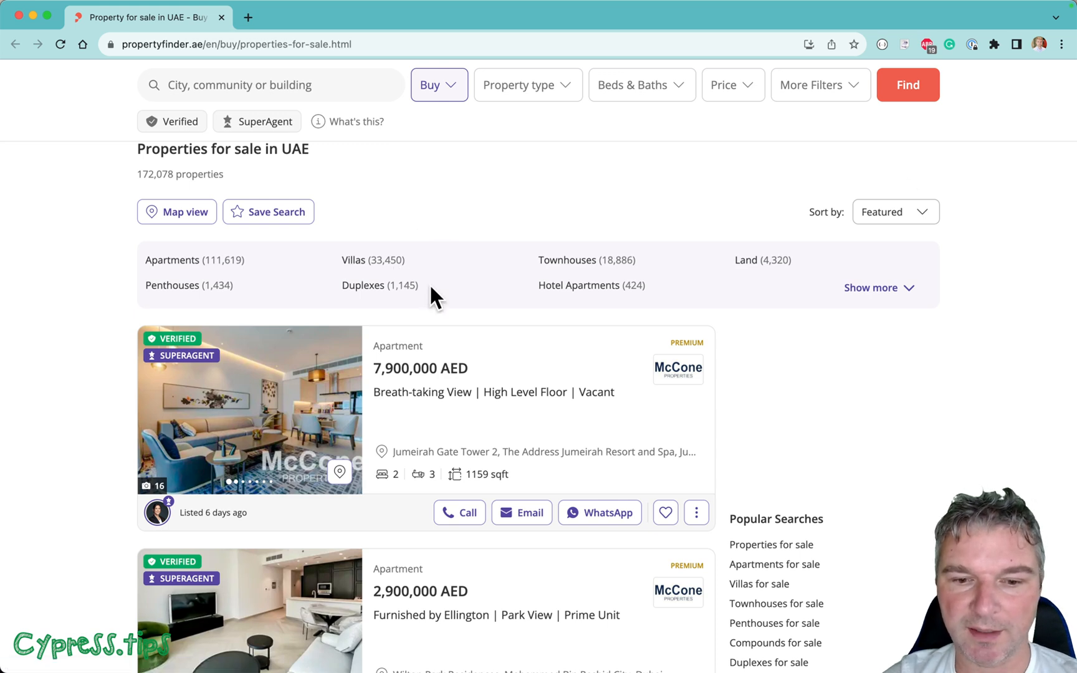
- Scroll to the first Property Finder listing and reveal its agent's phone number
scroll(down, 3)
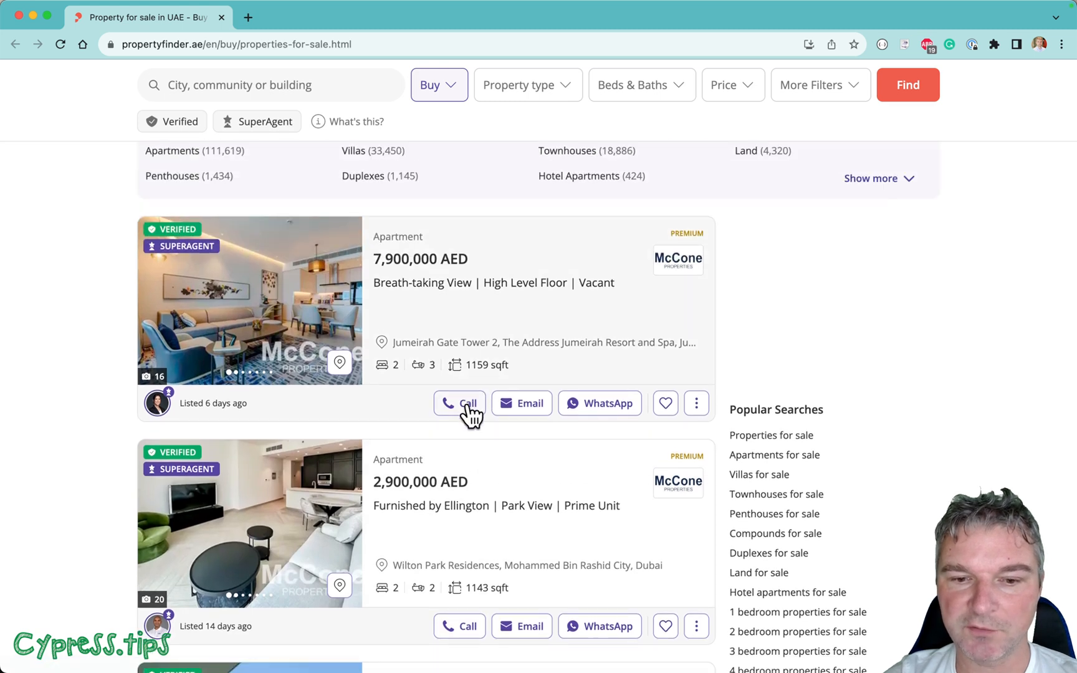
click(459, 404)
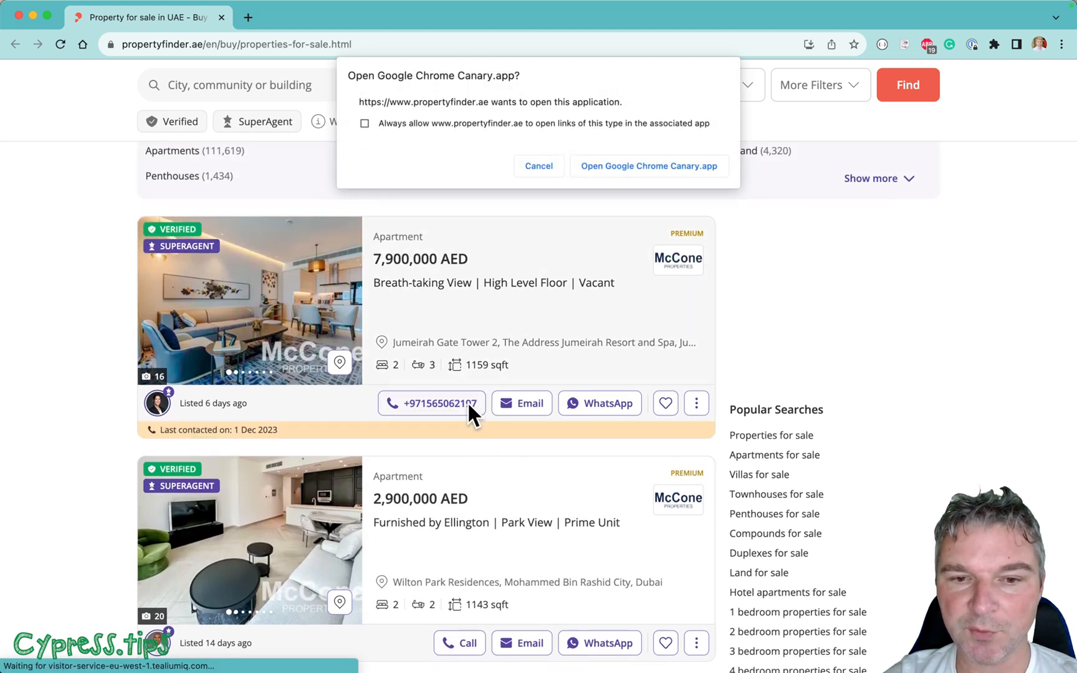
mouse_move(418, 419)
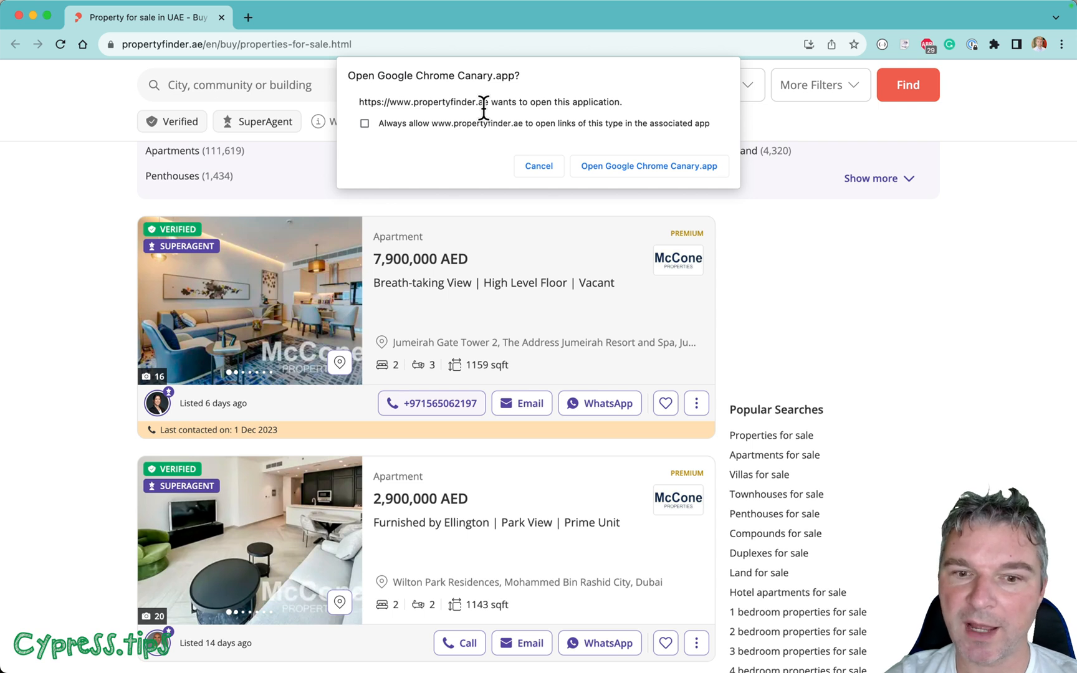
mouse_move(405, 93)
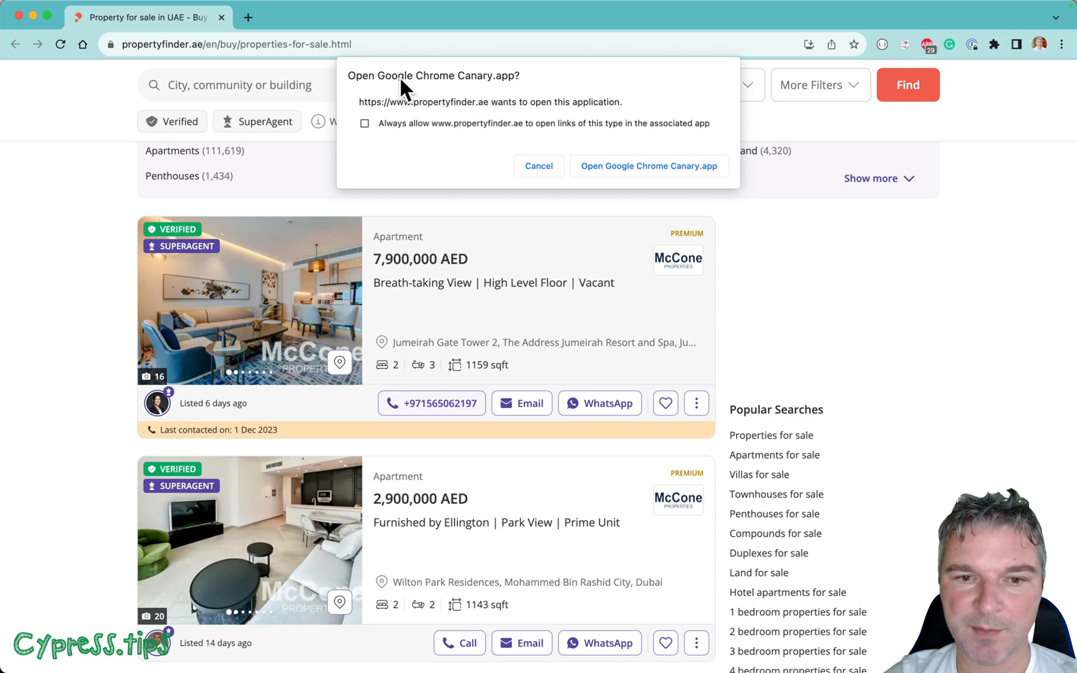
mouse_move(464, 96)
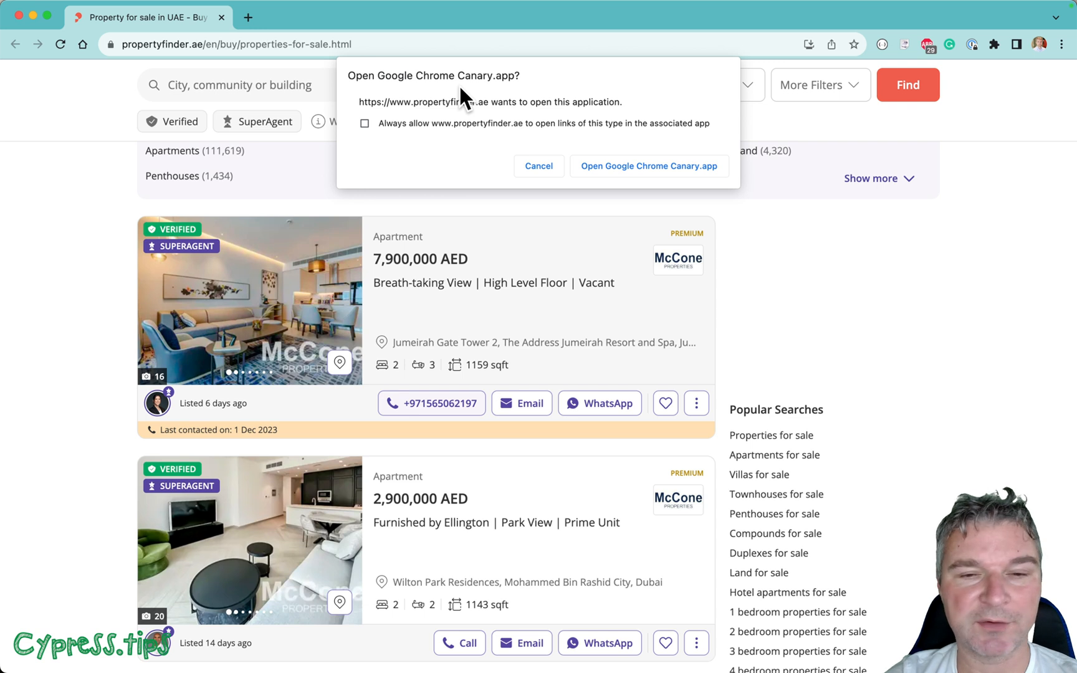
mouse_move(485, 177)
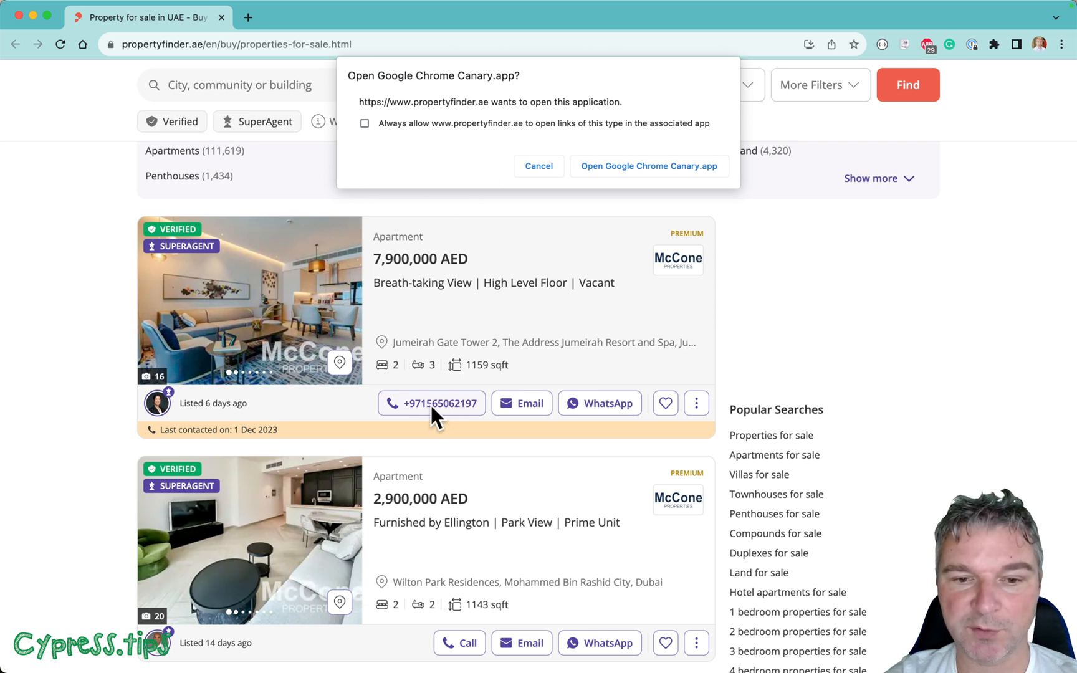
mouse_move(442, 409)
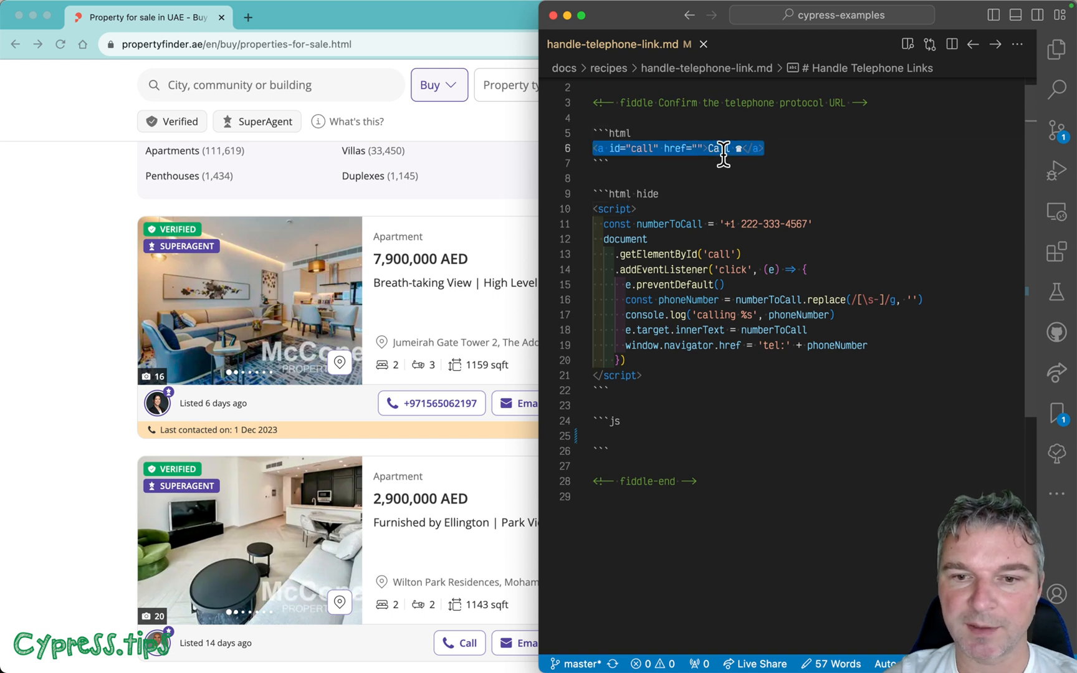
mouse_move(672, 184)
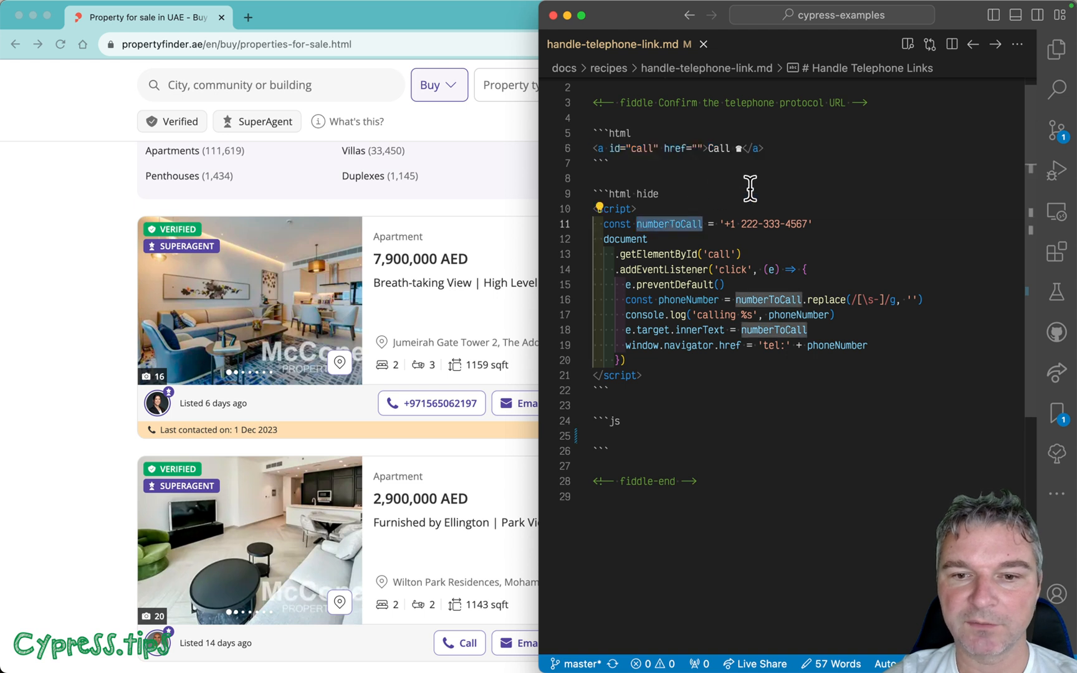
scroll(down, 3)
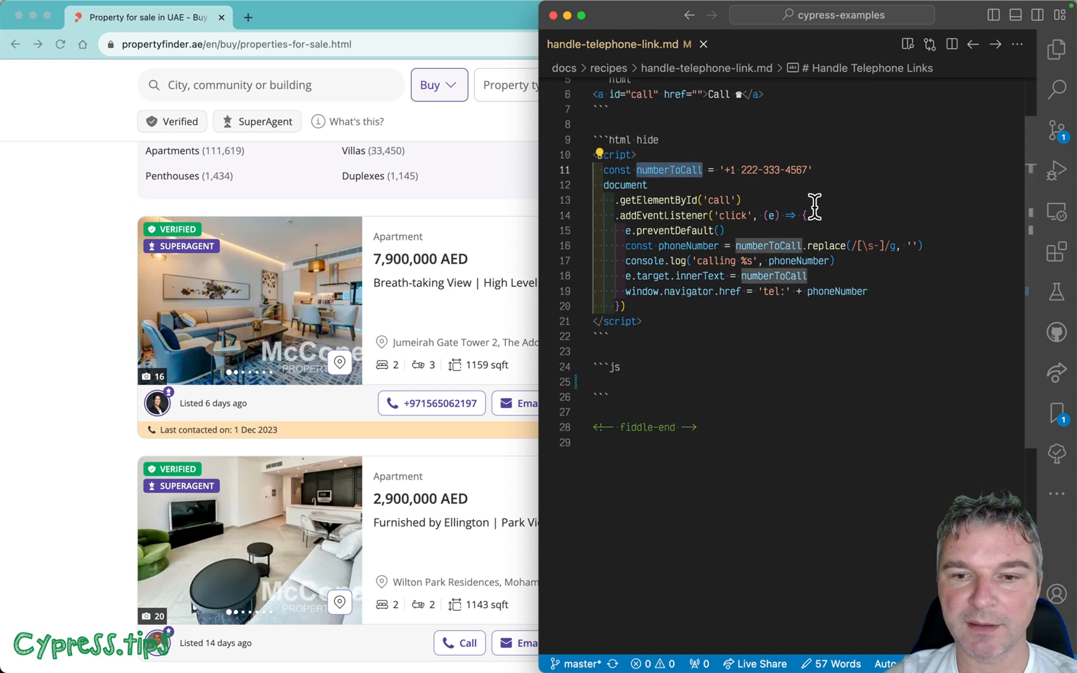
mouse_move(786, 169)
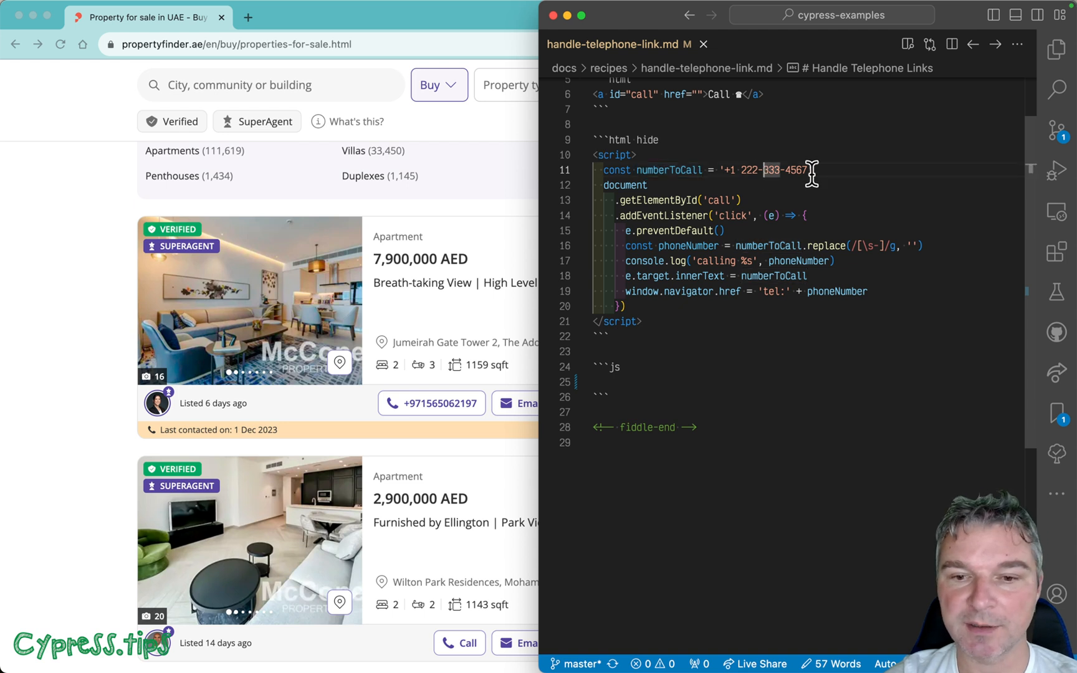
double_click(770, 291)
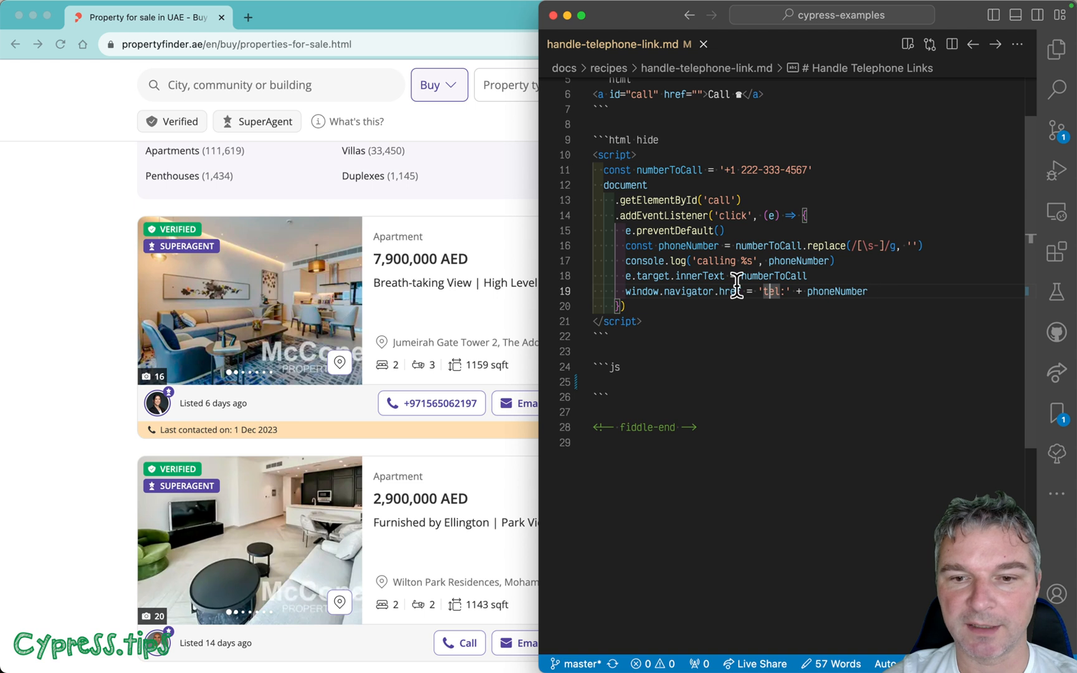
triple_click(741, 290)
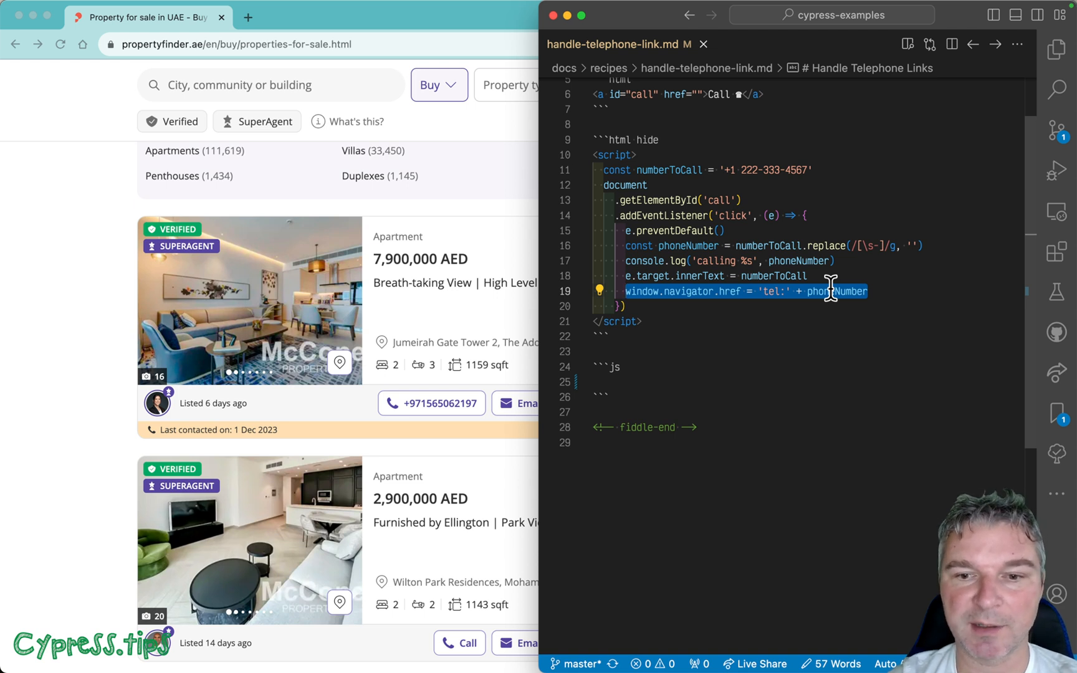
mouse_move(826, 277)
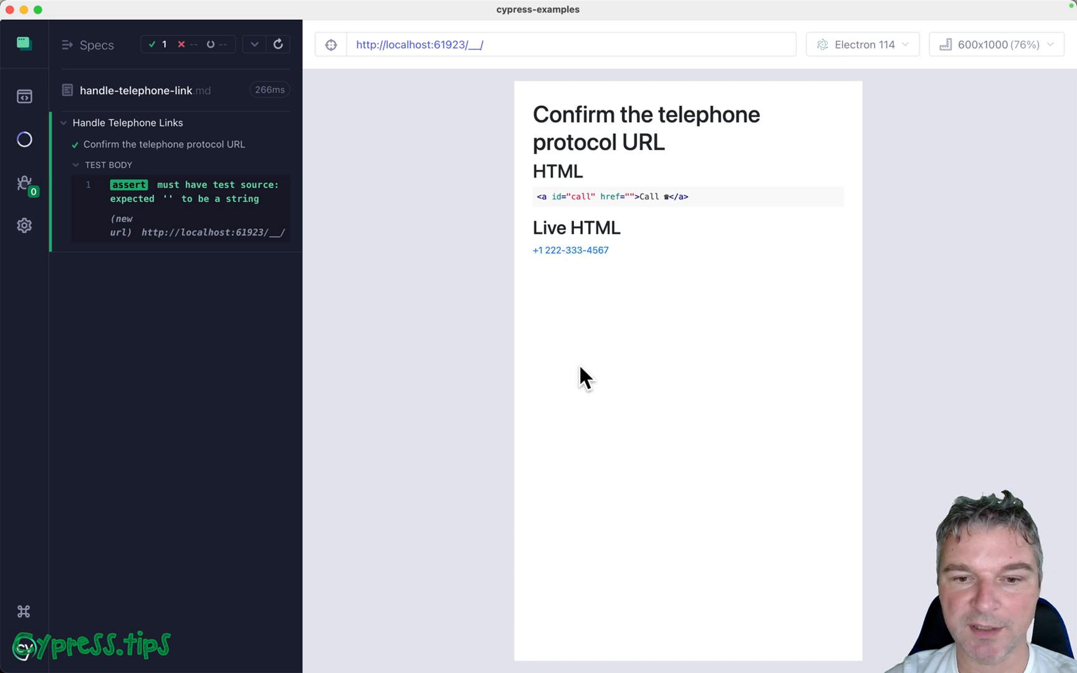
mouse_move(487, 250)
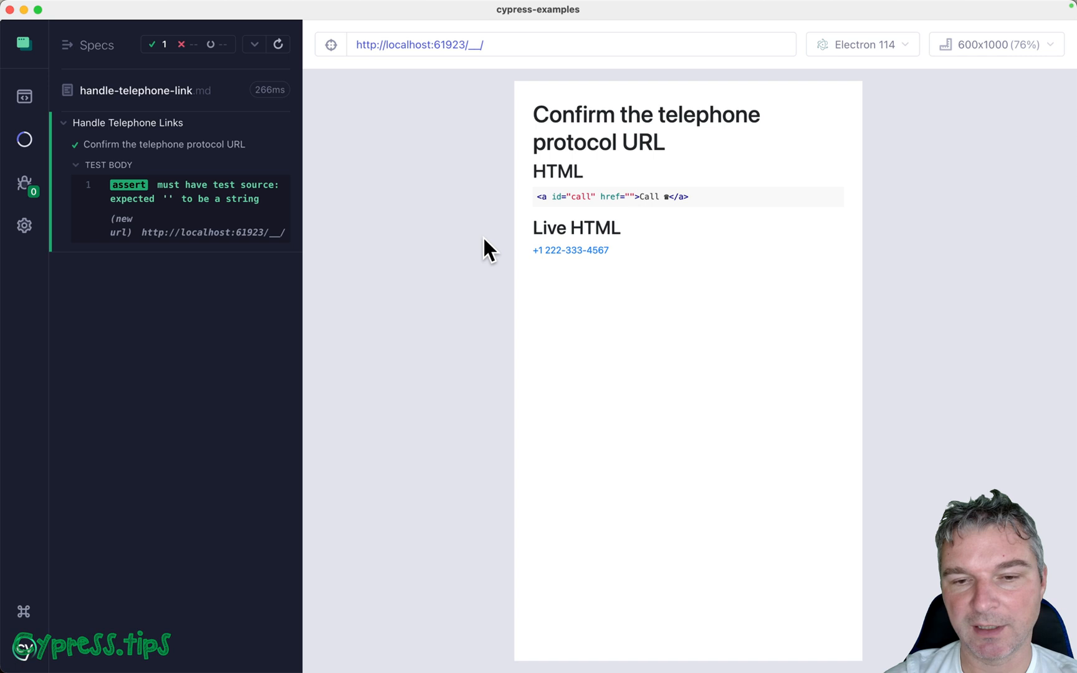
mouse_move(664, 312)
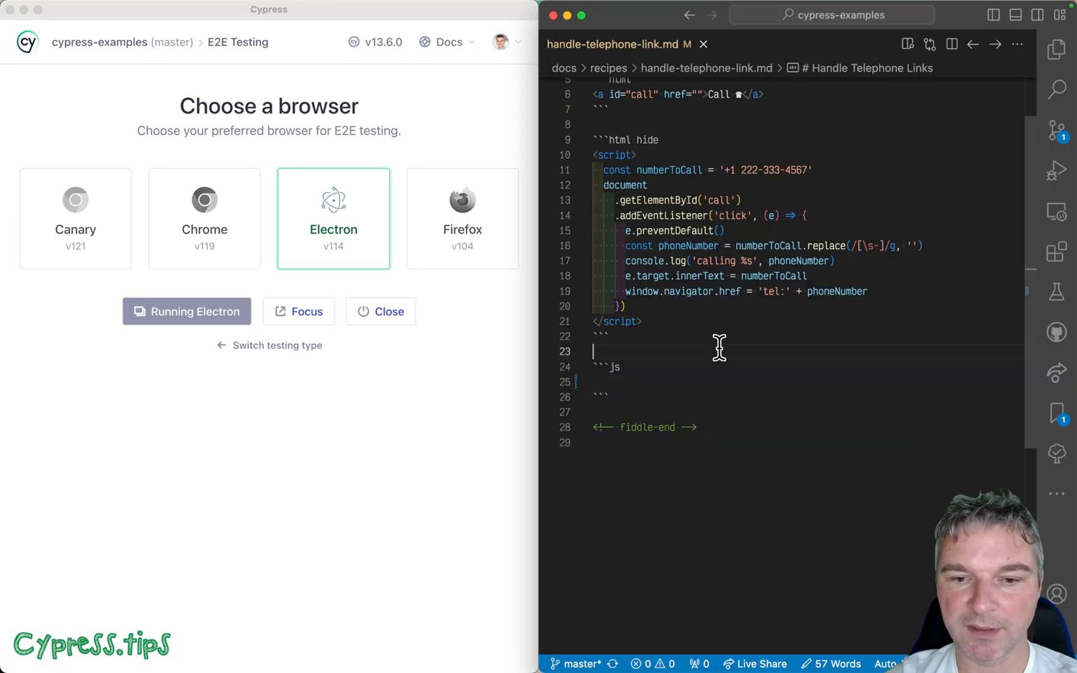
text(y)
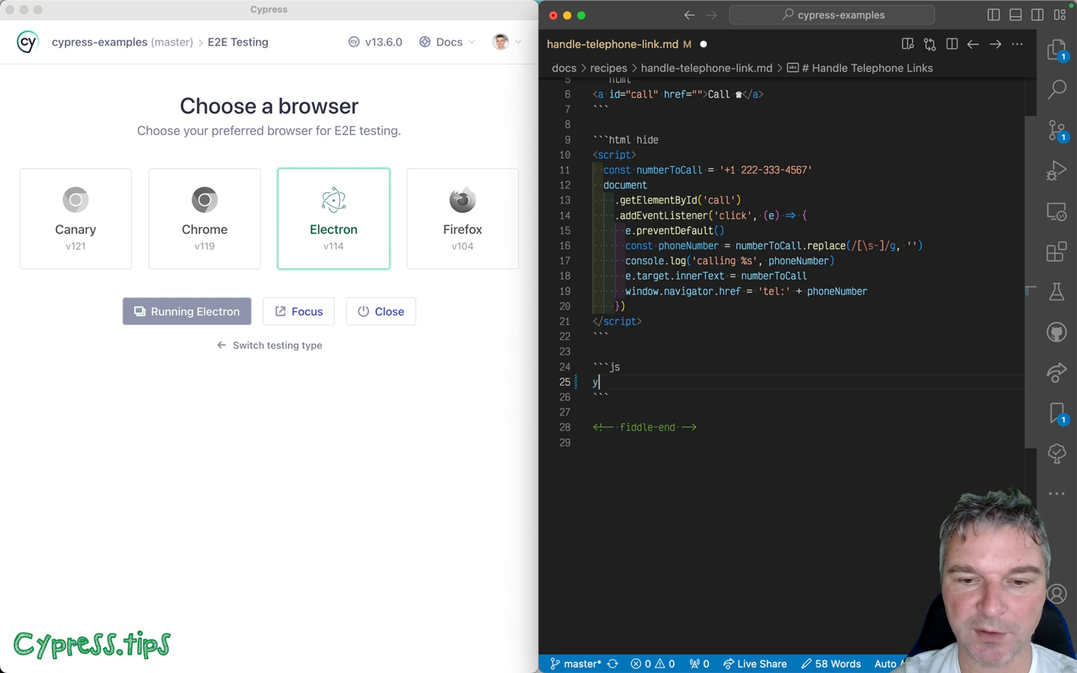
text(cy.window)
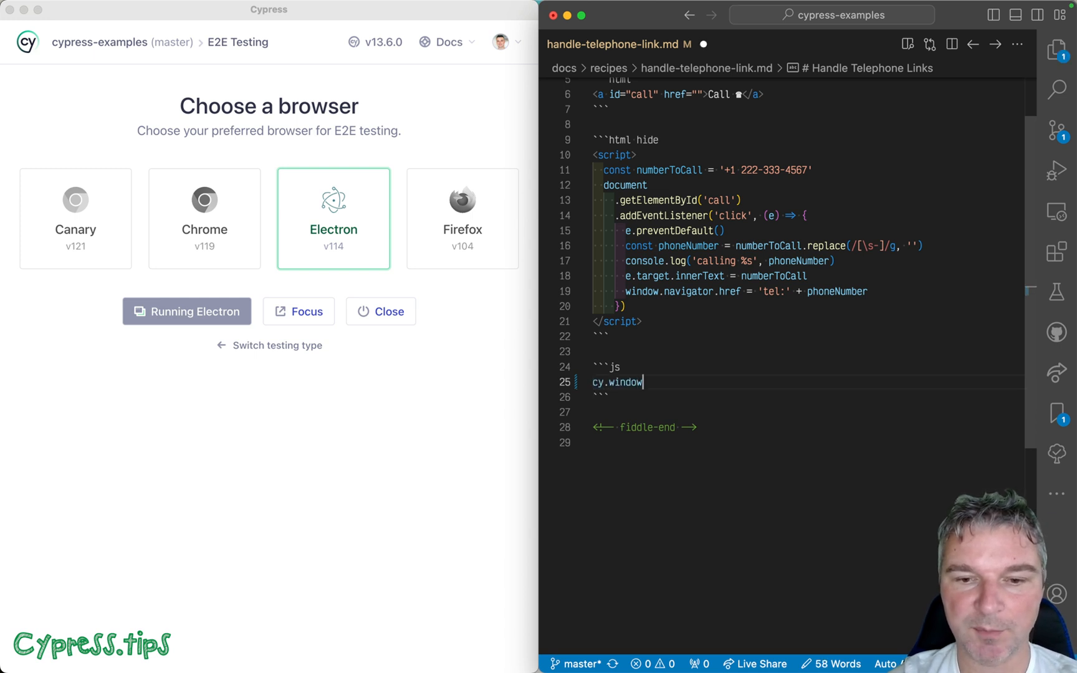
text(// w)
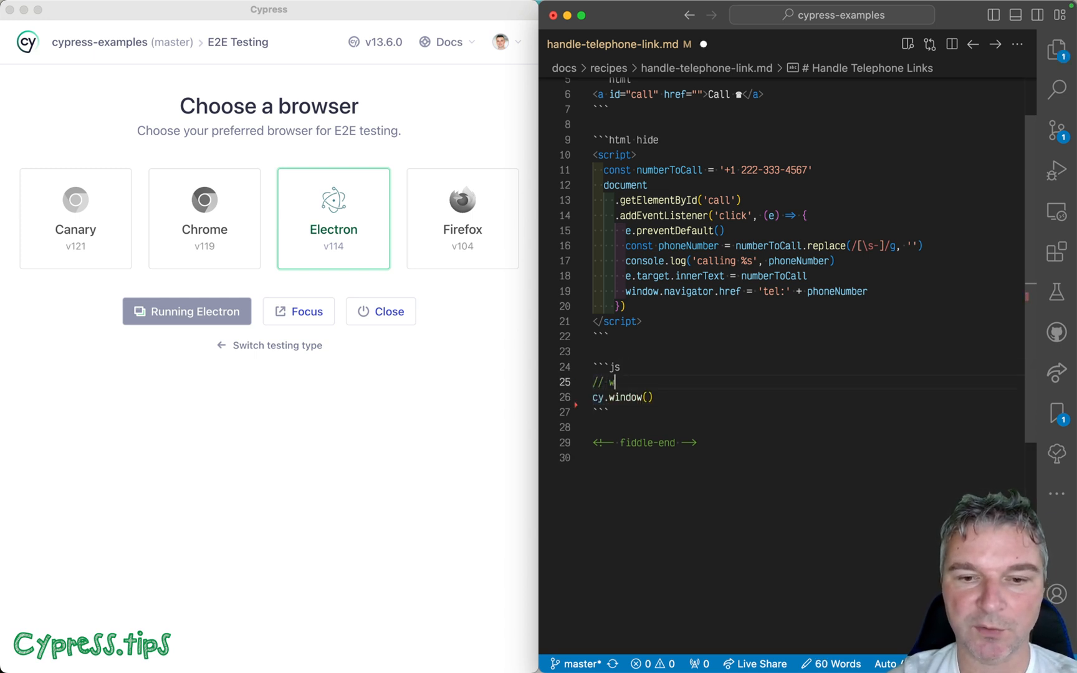
text(indow.navigator.href =)
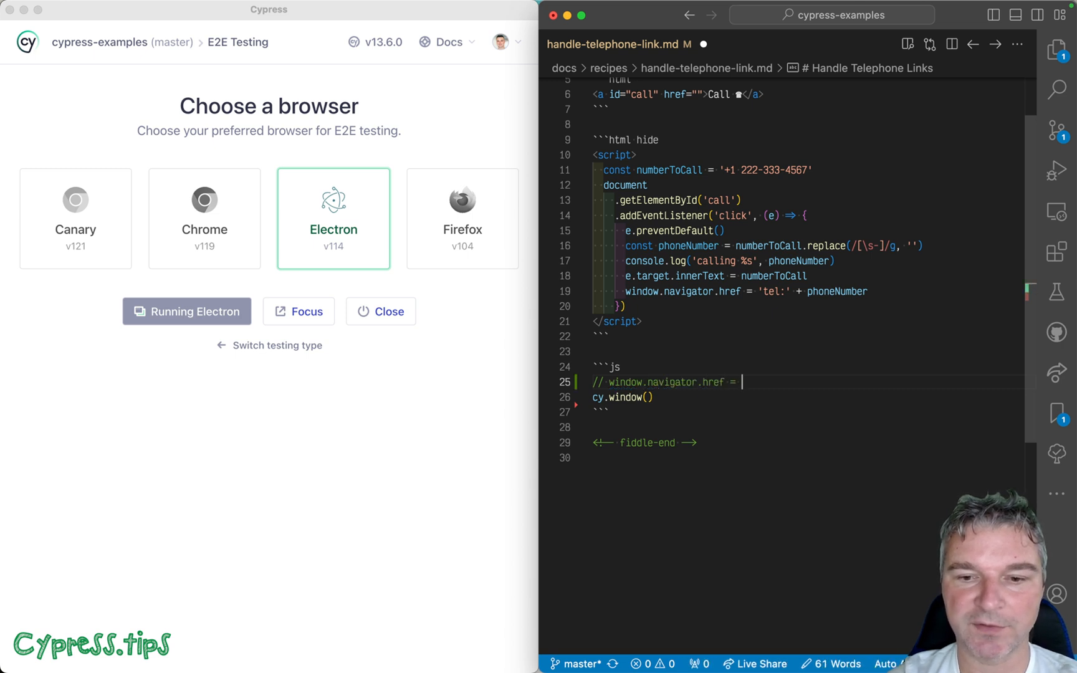
text('tel:')
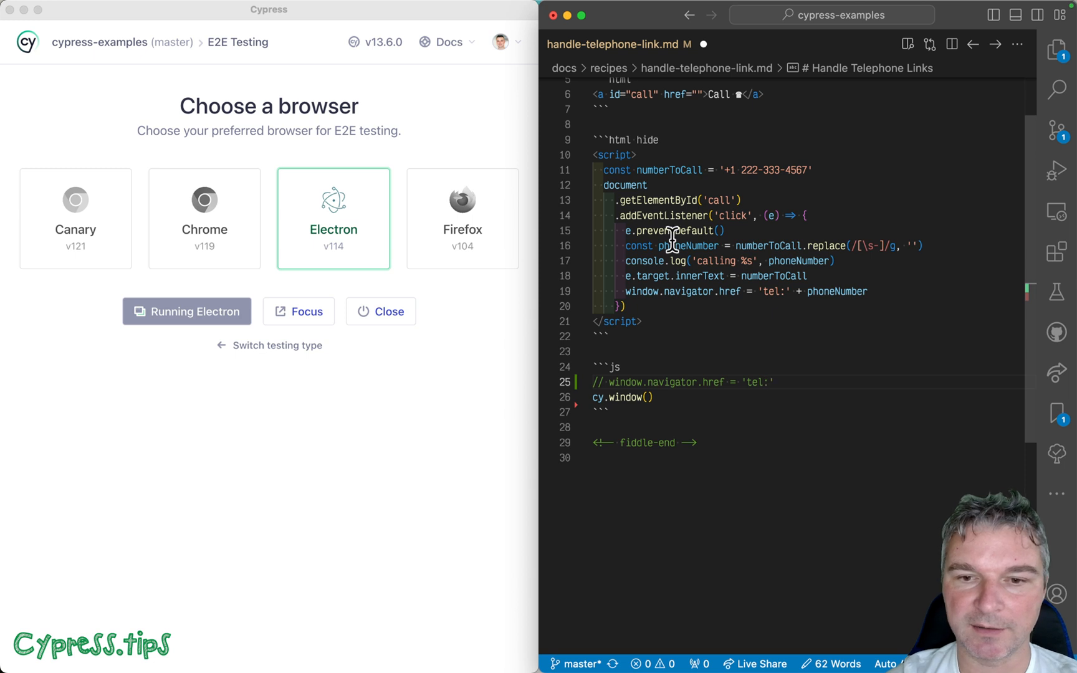
text(+)
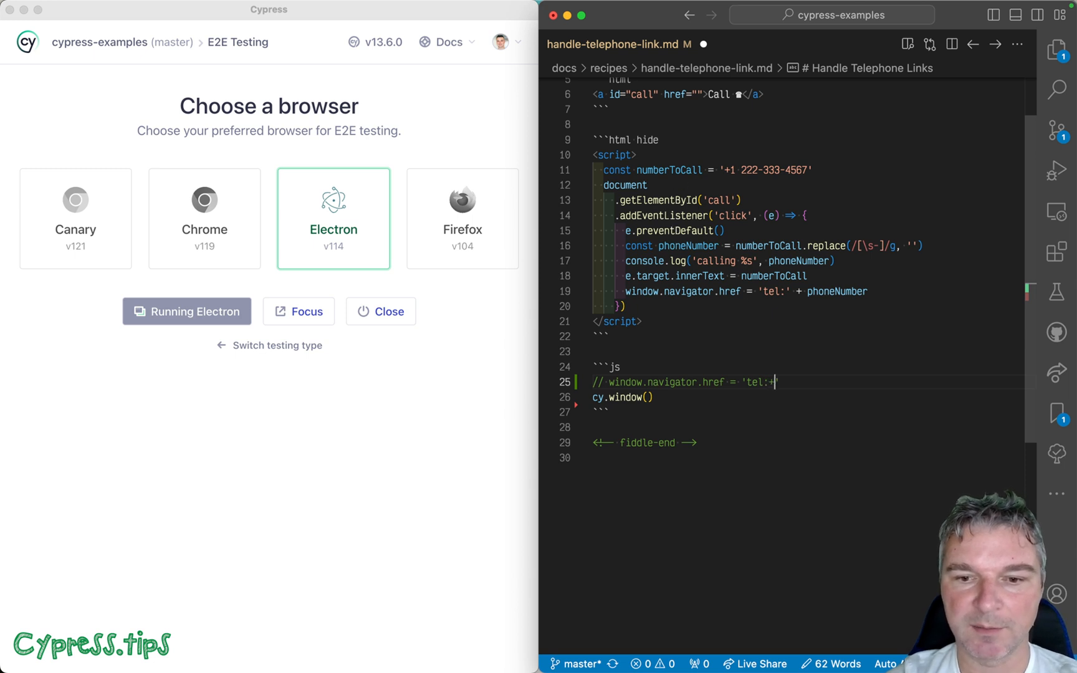
text(1222333)
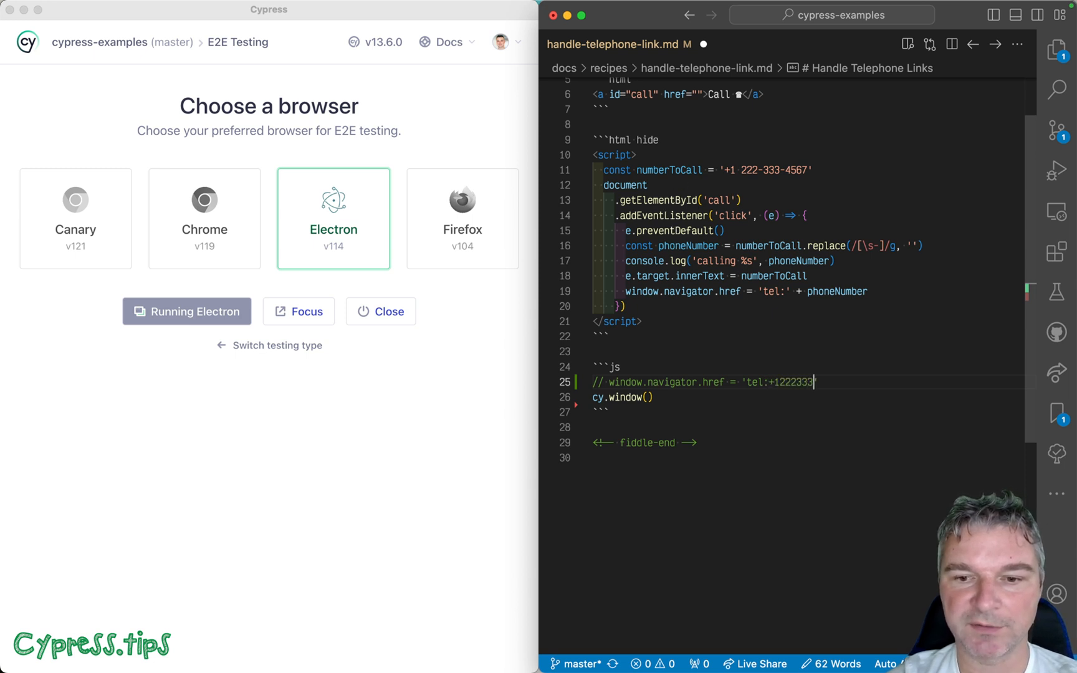
text(4567)
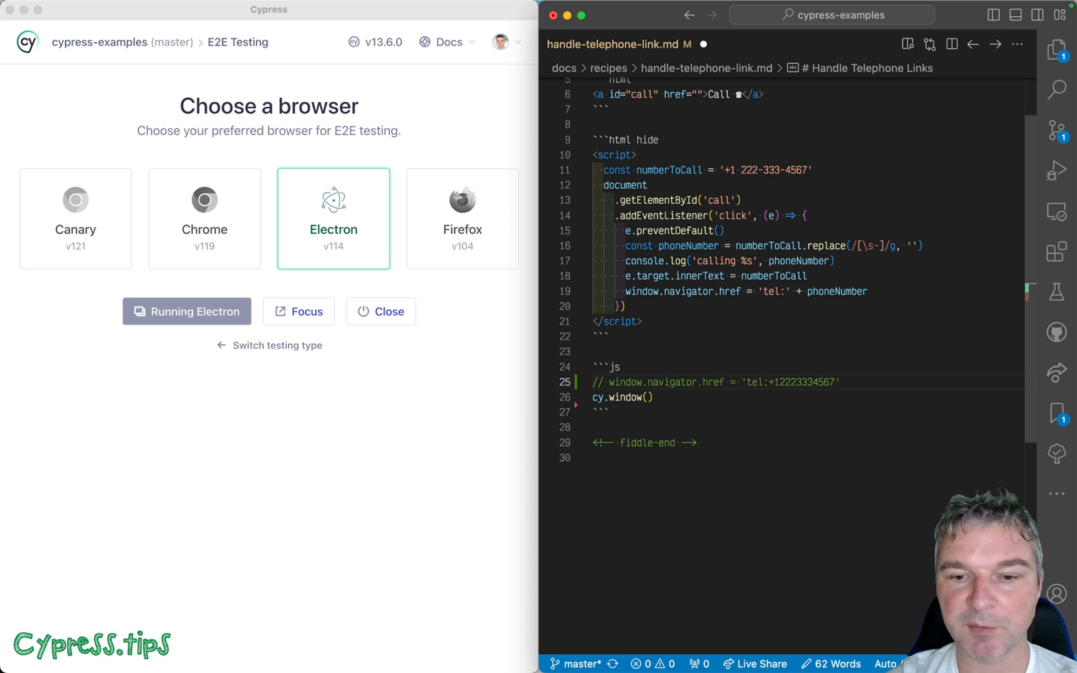
- On a new line, chain .its('navigator').invoke('registerProtocolHandler', 'tel:
key(Enter)
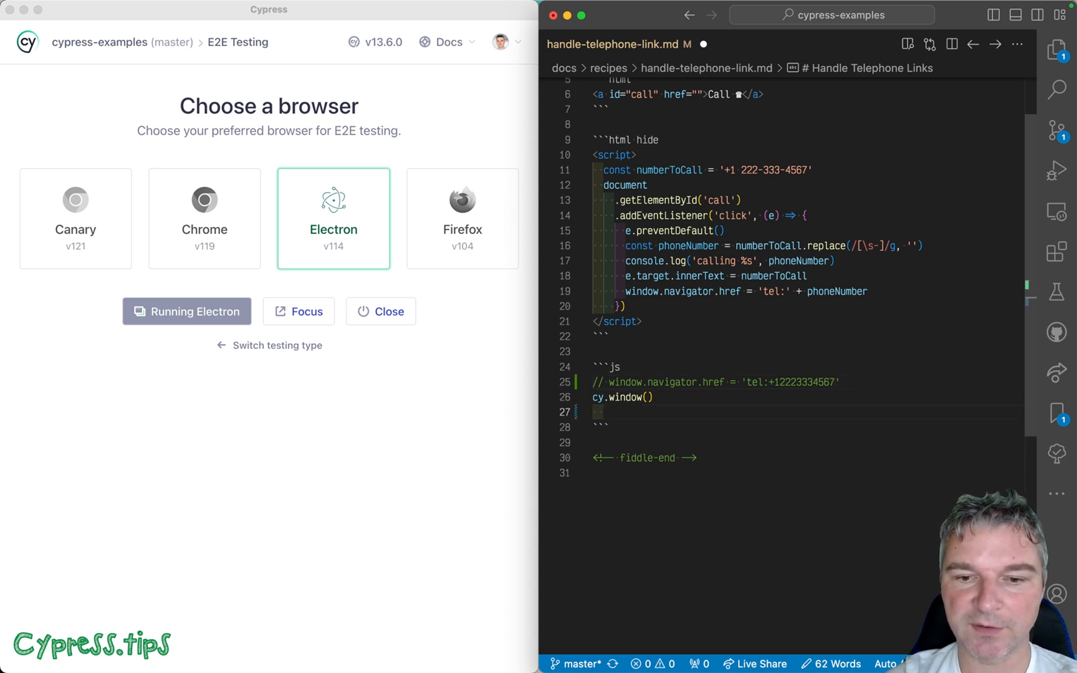
text(.its())
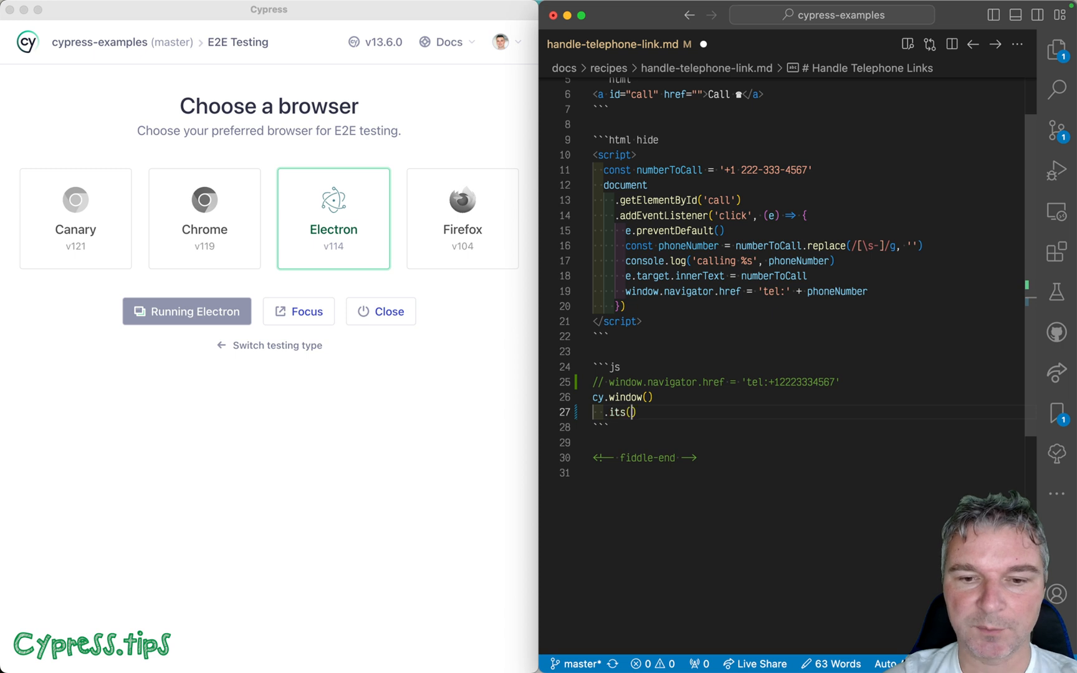
text(navig')
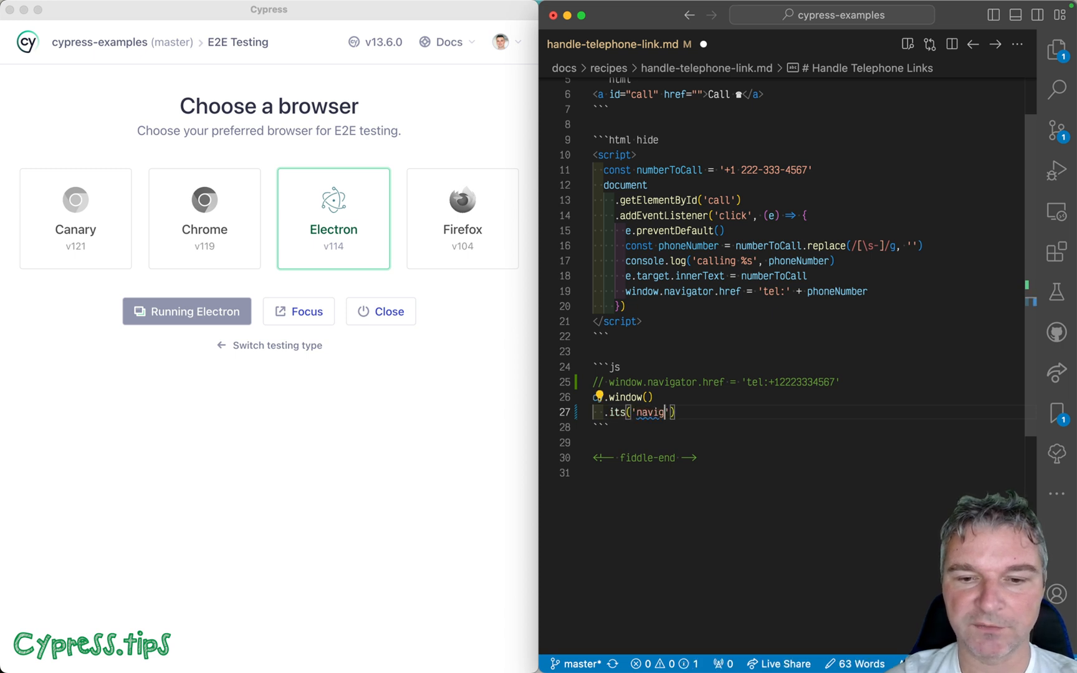
text(.invoke('registerProtocol)
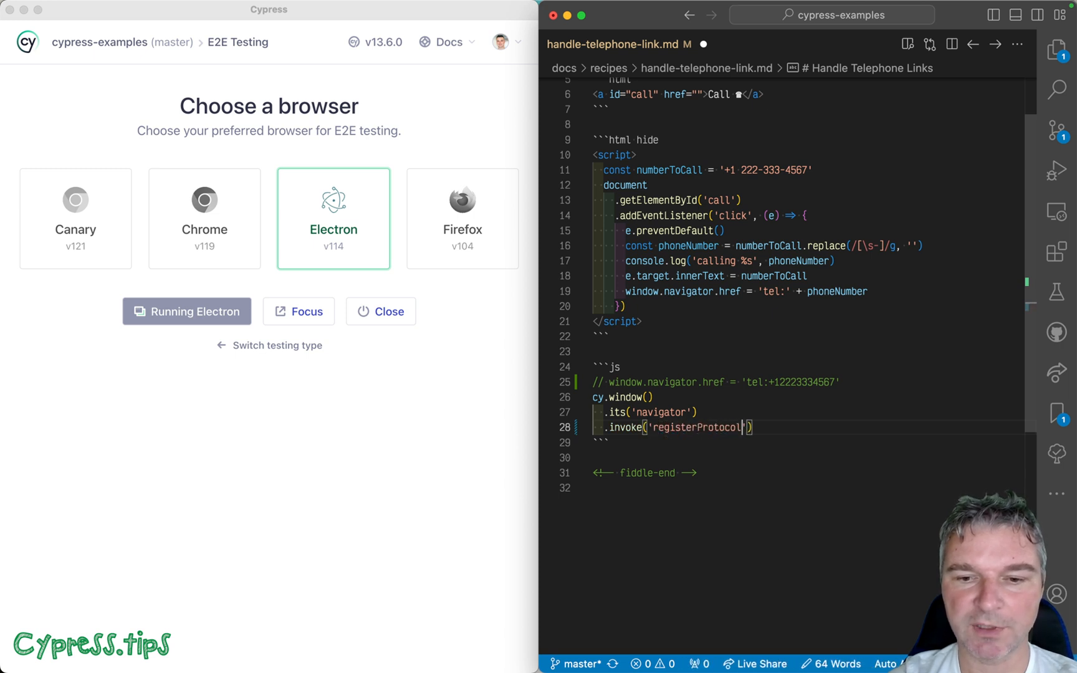
text(Handler', ')
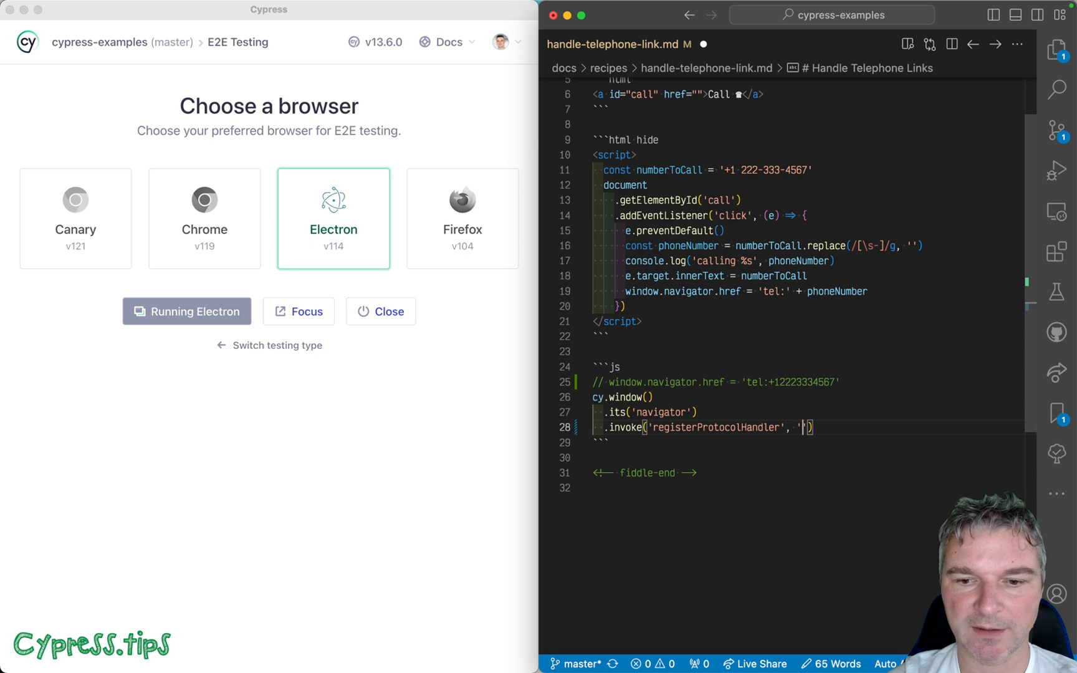
text(tel:)
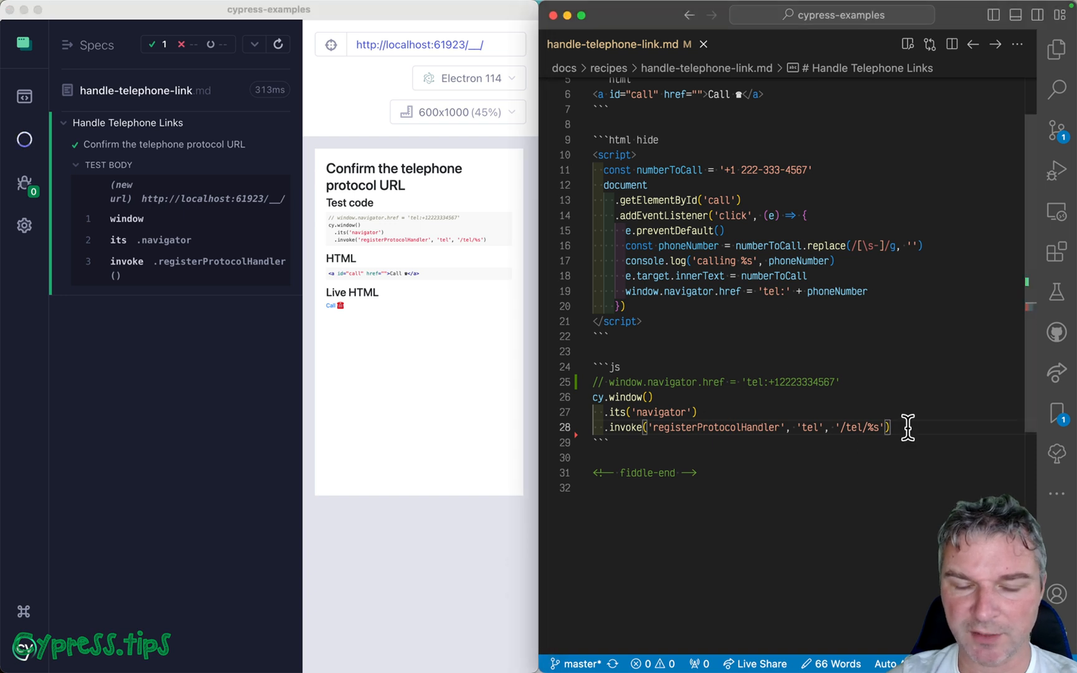
- Add cy.get('a#call') to target the call link
text(cy.get('a.'))
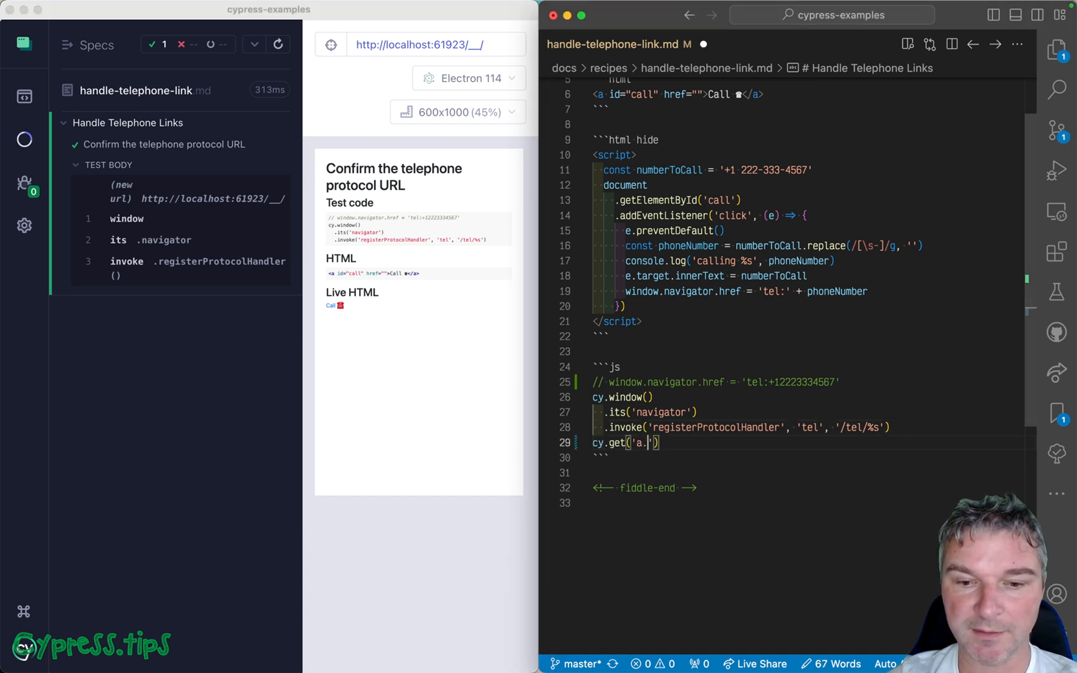
text(#)
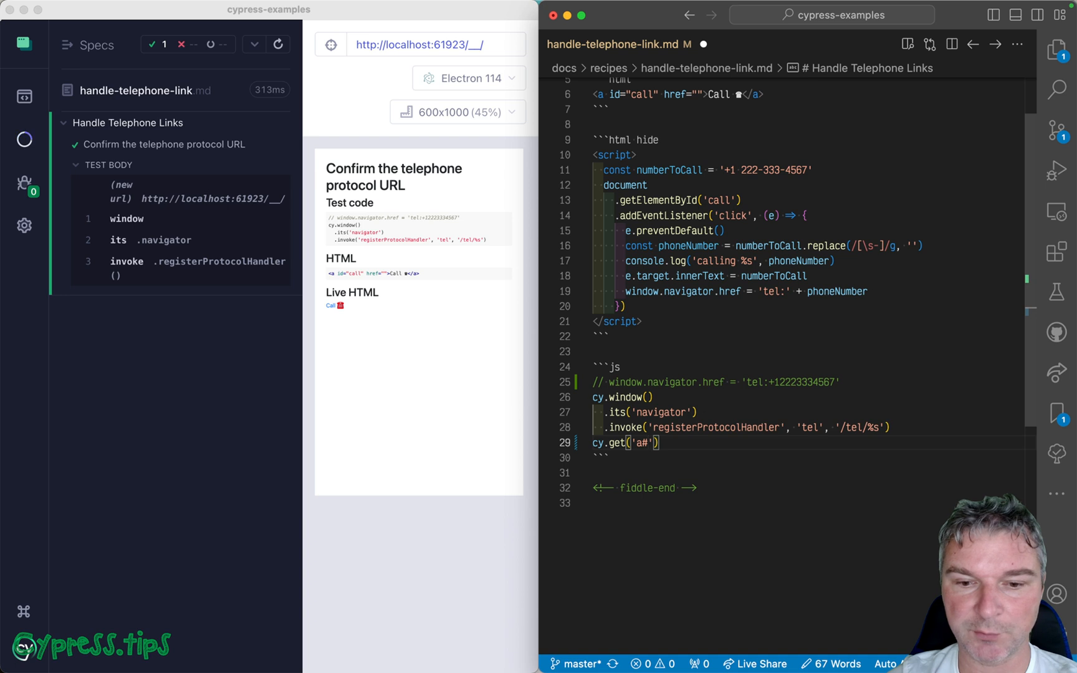
text(call'))
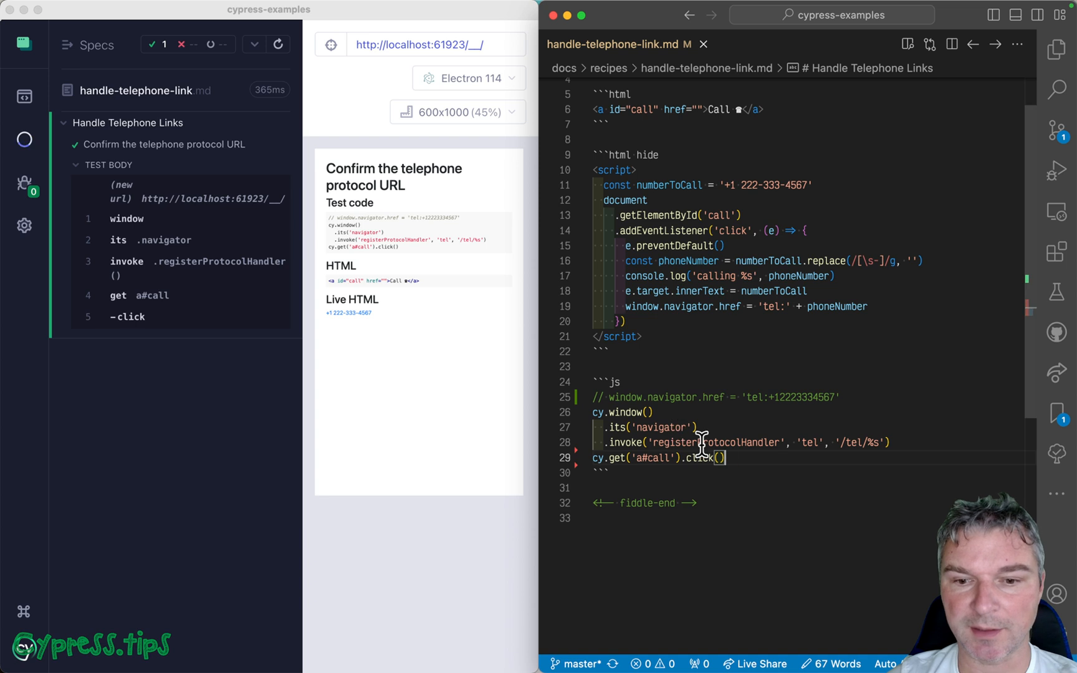
- On a new line, read navigator.href from cy.window with a .should('equal', '') assertion
key(enter)
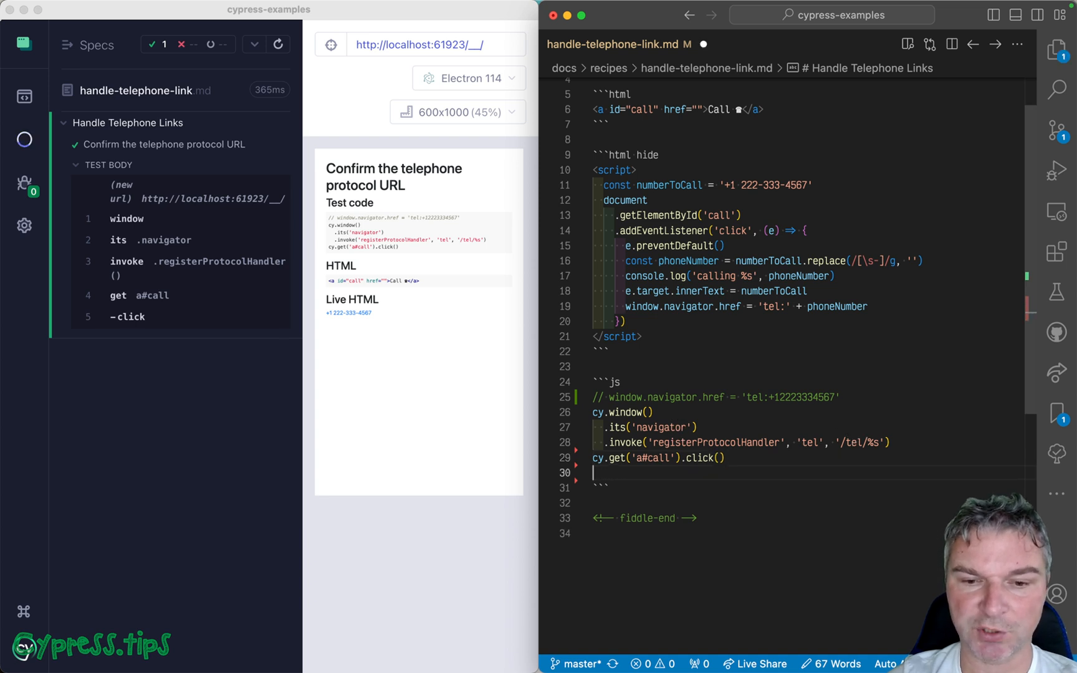
text(cy.)
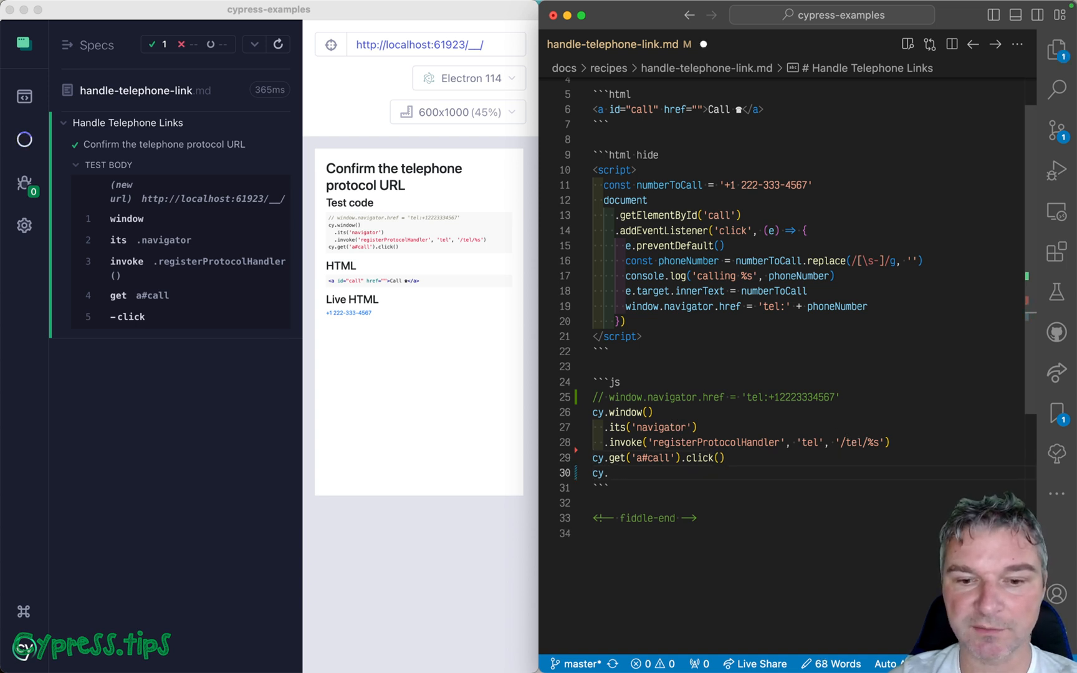
text(window()
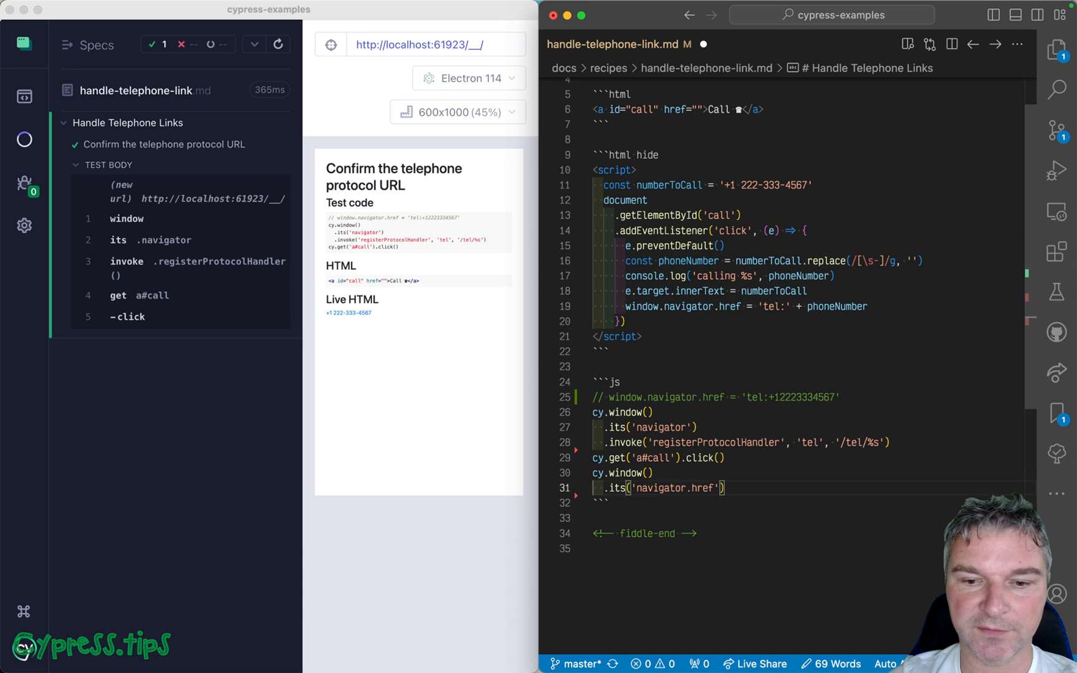
text(.should('equal', ''))
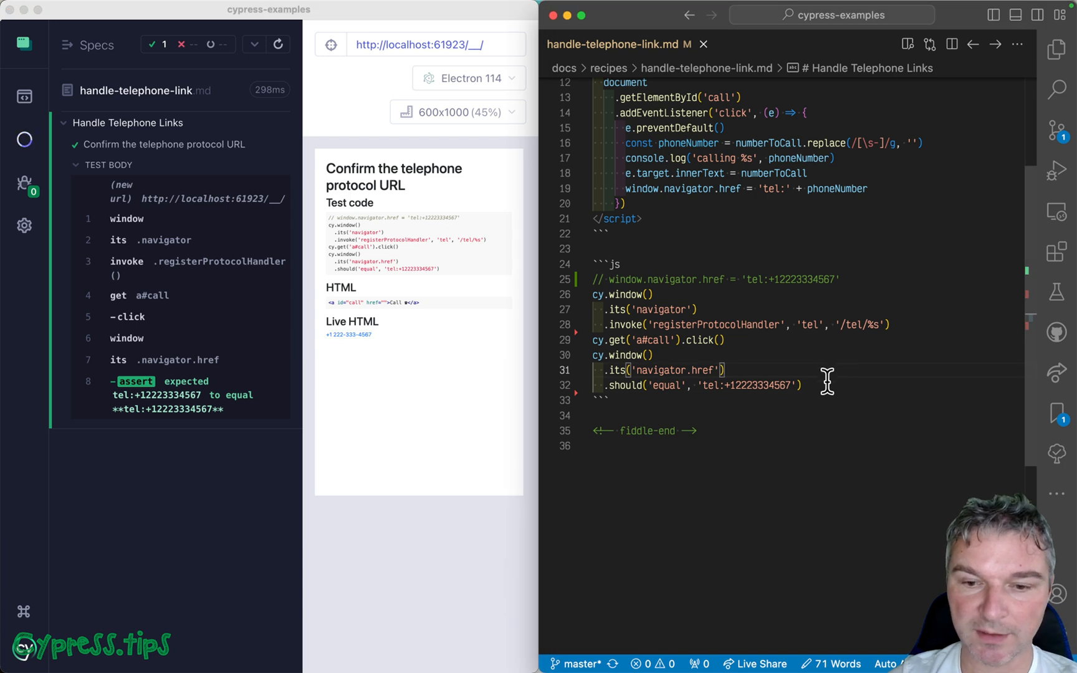
- Start a new line with cy.contains('a#call' for the link text check
key(Enter)
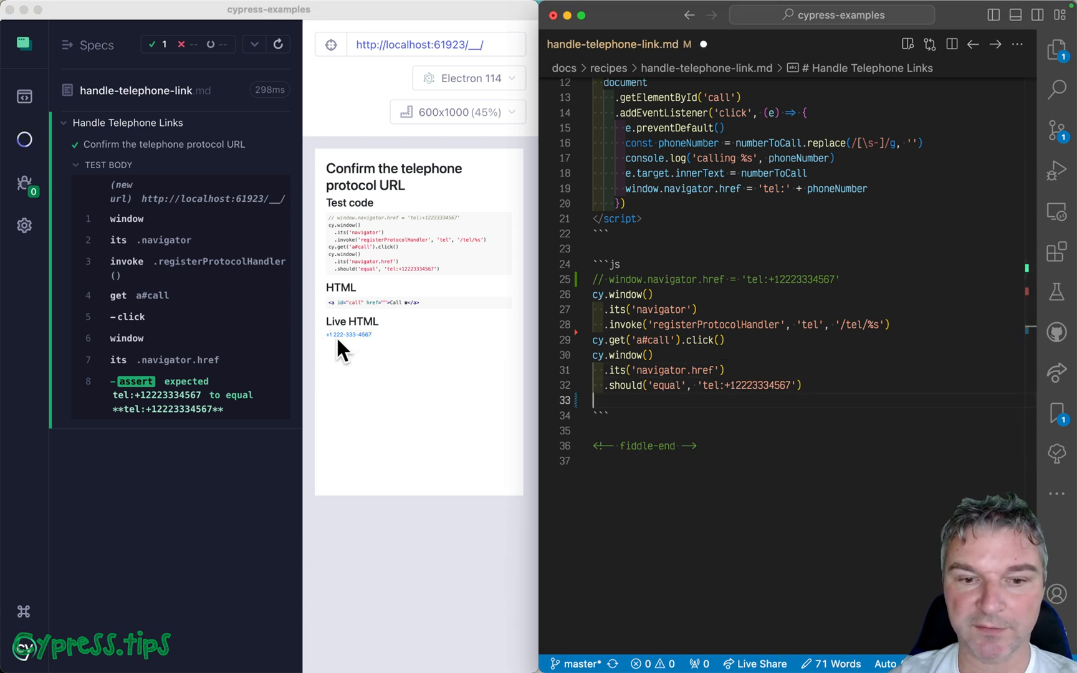
text(c)
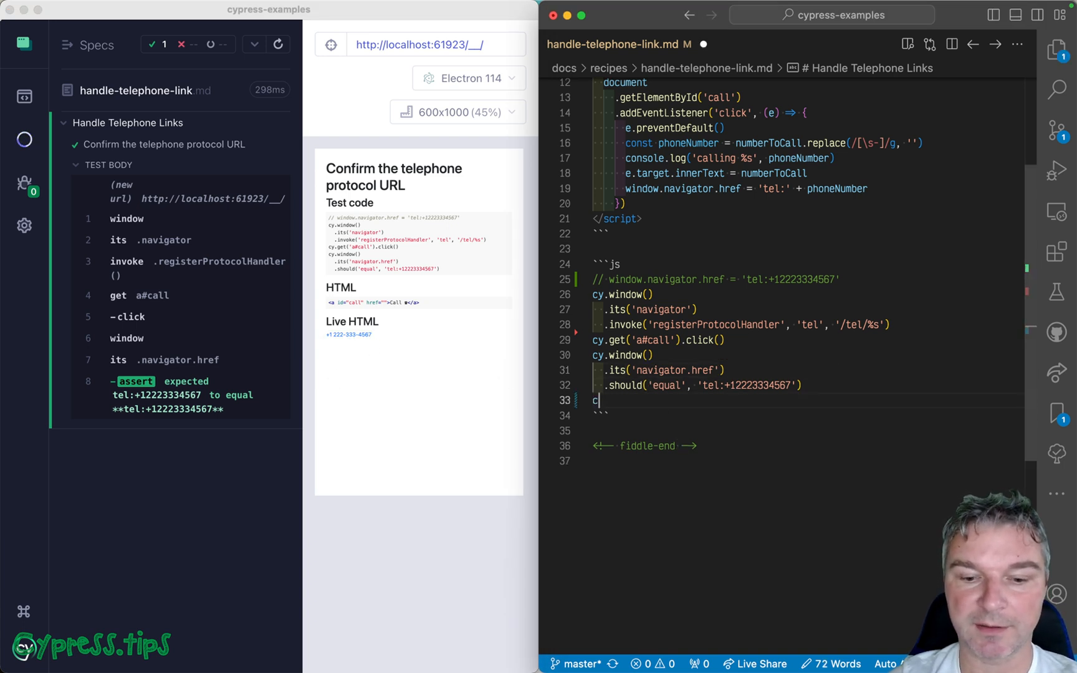
text(y.contains(''))
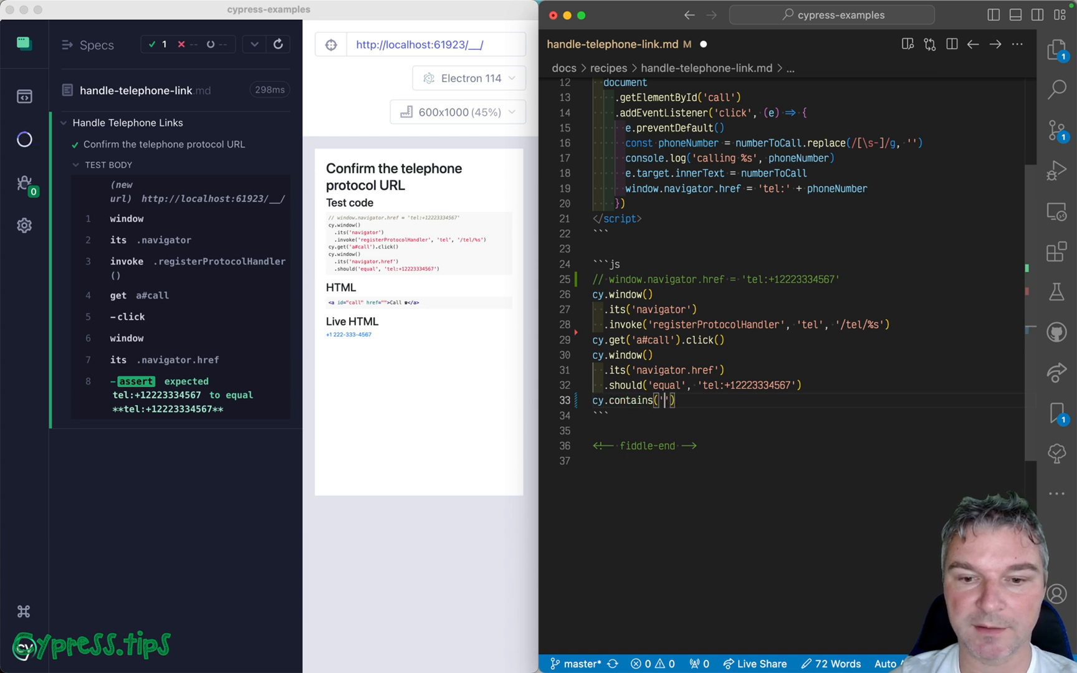
text(a#call', '+1 222-333-4567)
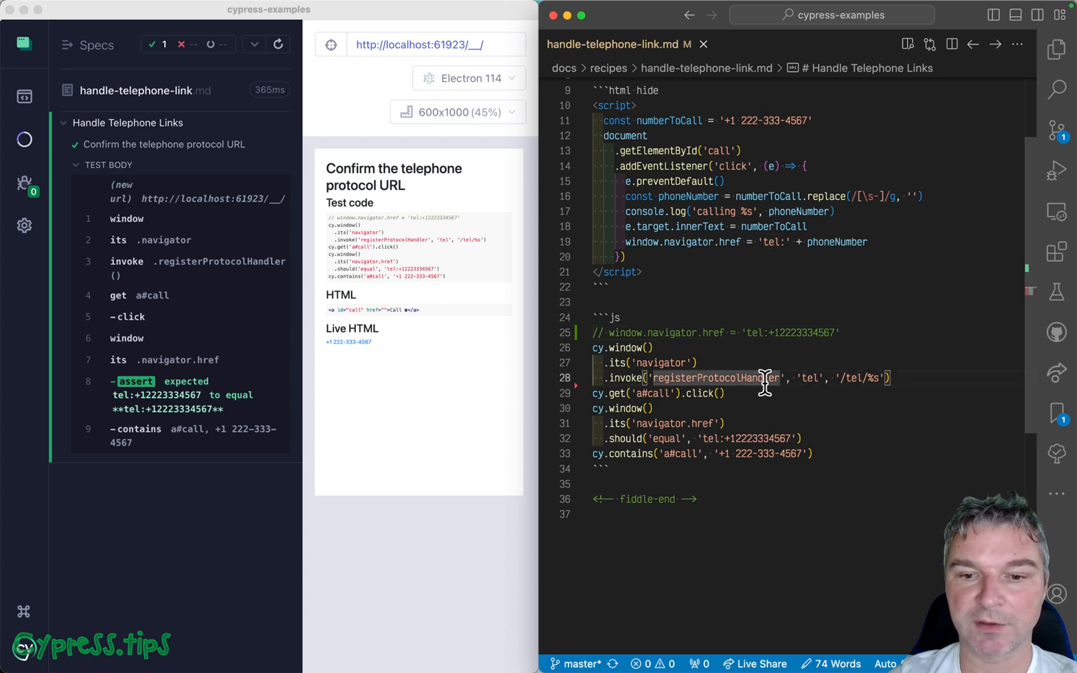
- Highlight the registerProtocolHandler invoke line to explain it
triple_click(742, 377)
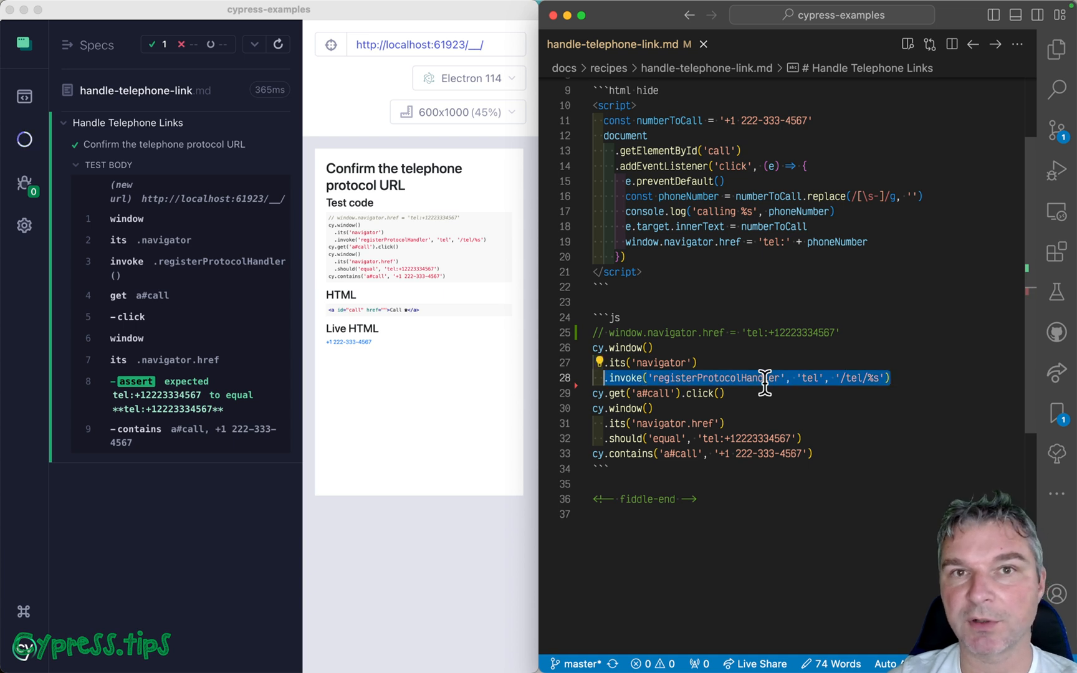
mouse_move(760, 336)
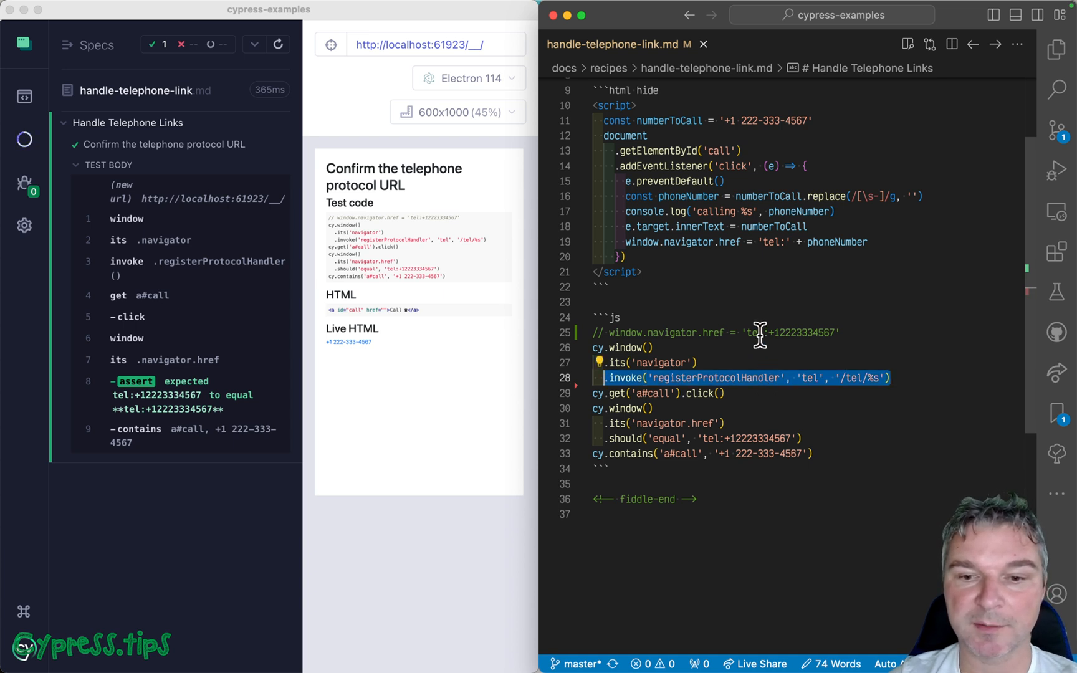